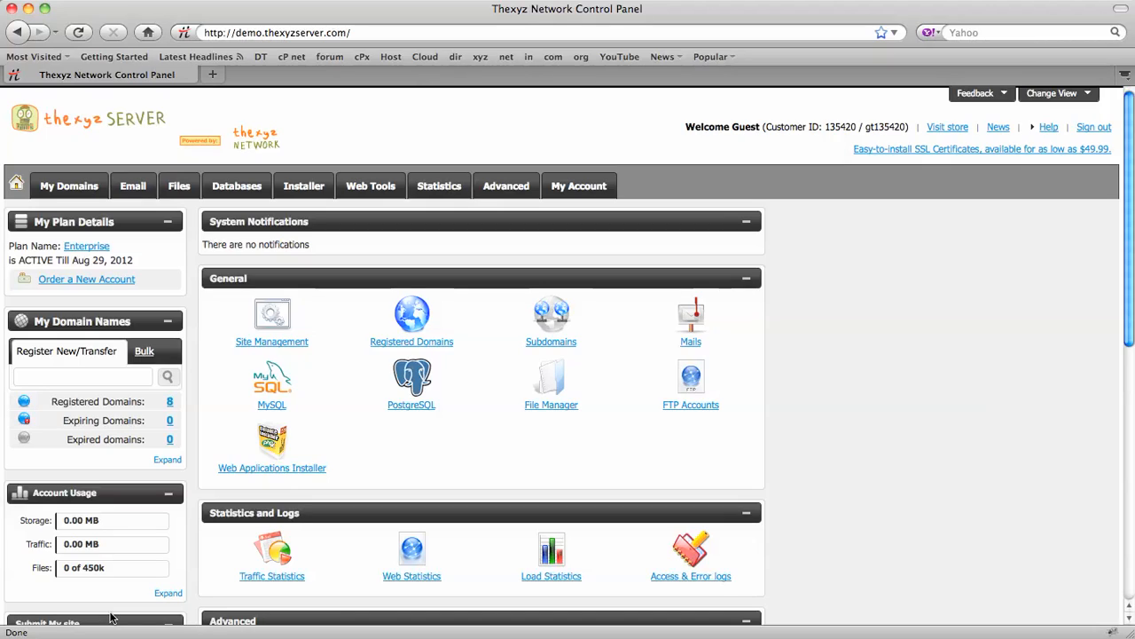
Go to the MySQL Databases page and dismiss the Databases introduction tour.
click(236, 185)
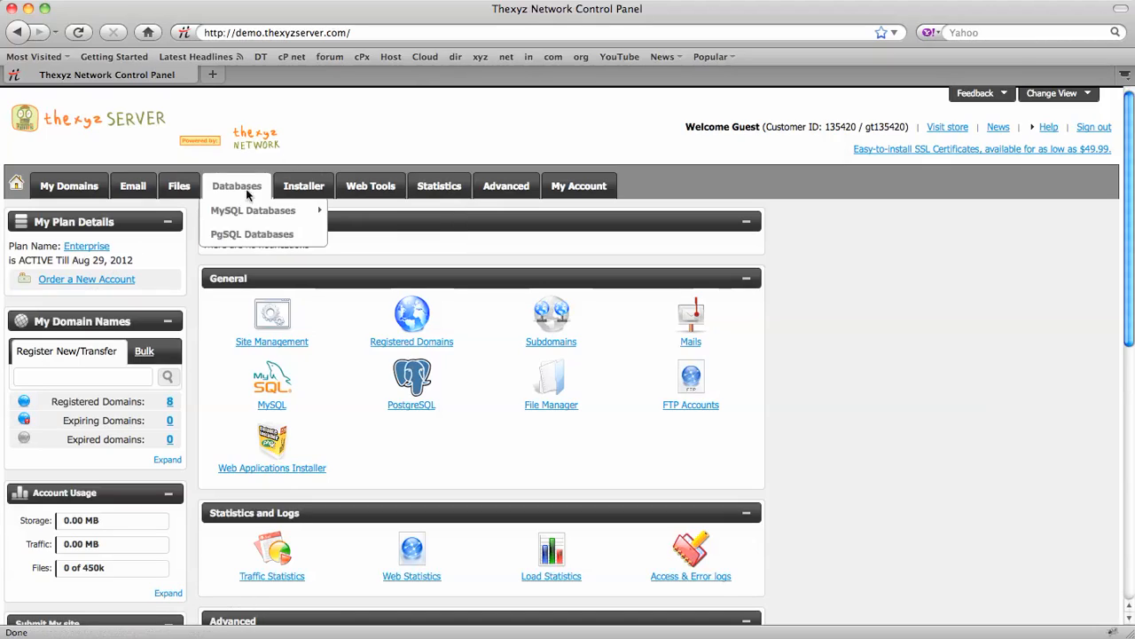
mouse_move(252, 210)
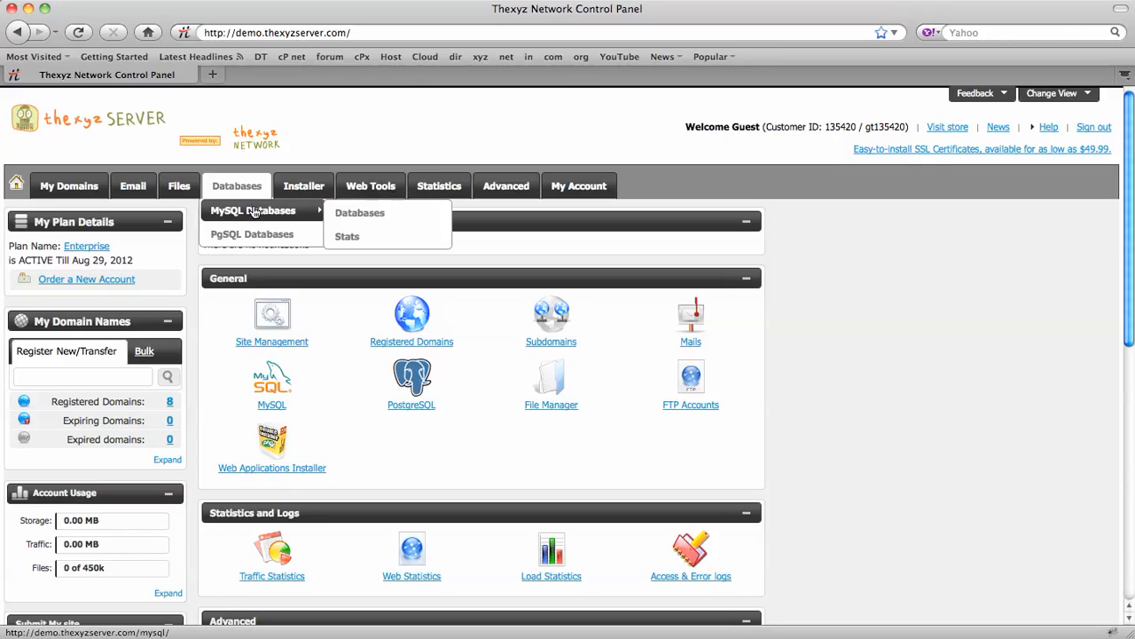
click(253, 210)
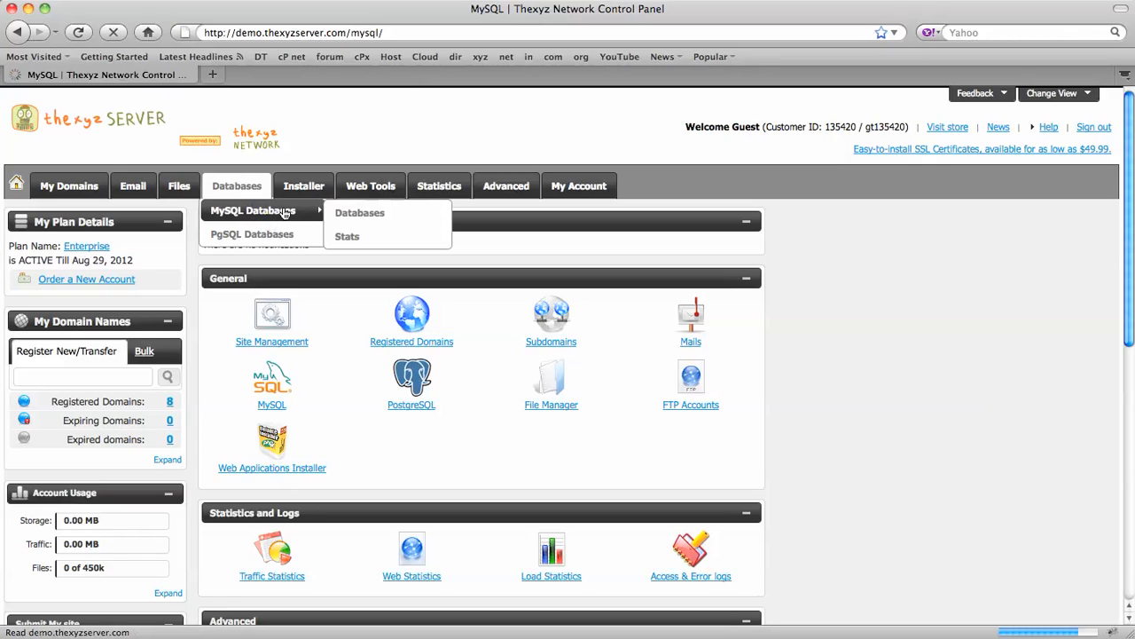
click(359, 212)
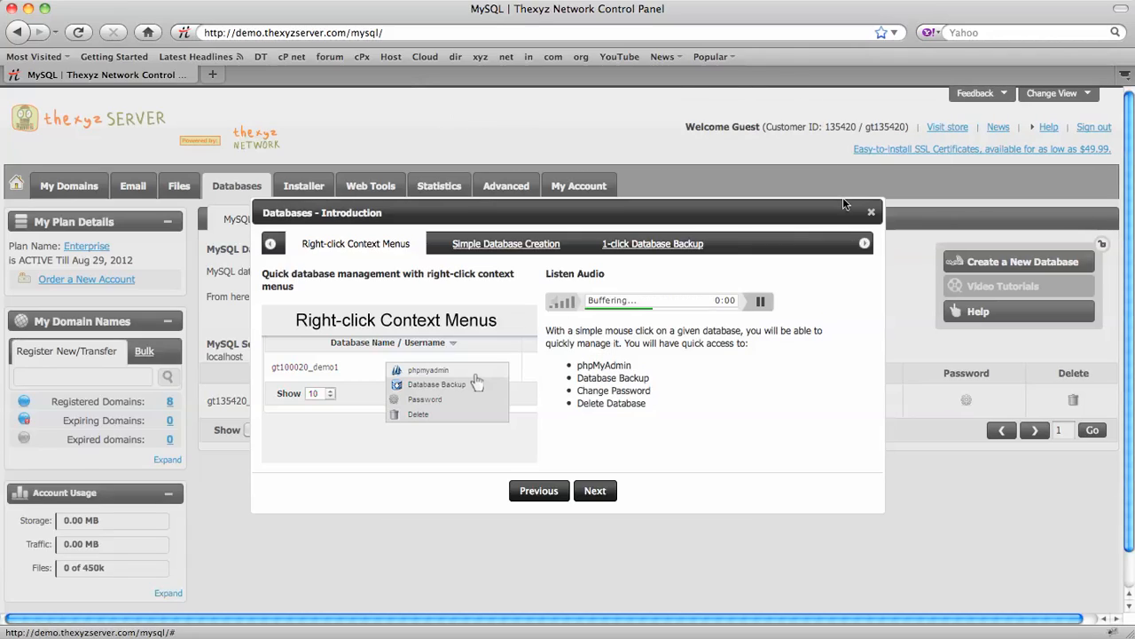
click(871, 212)
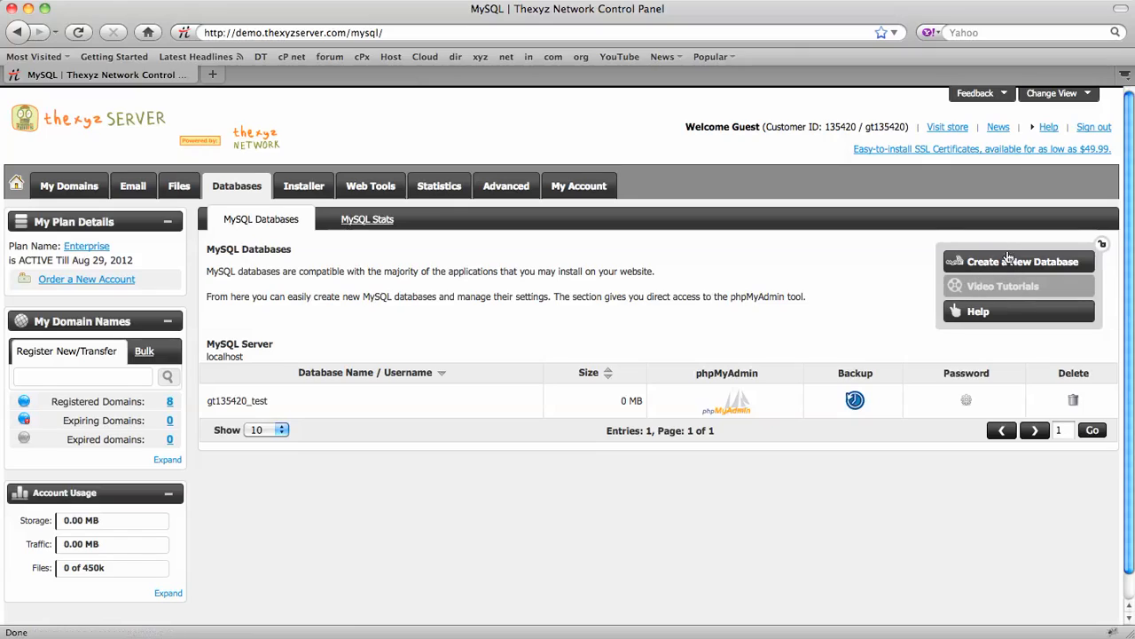
Create the MySQL database gt135420_user with a password.
click(1022, 261)
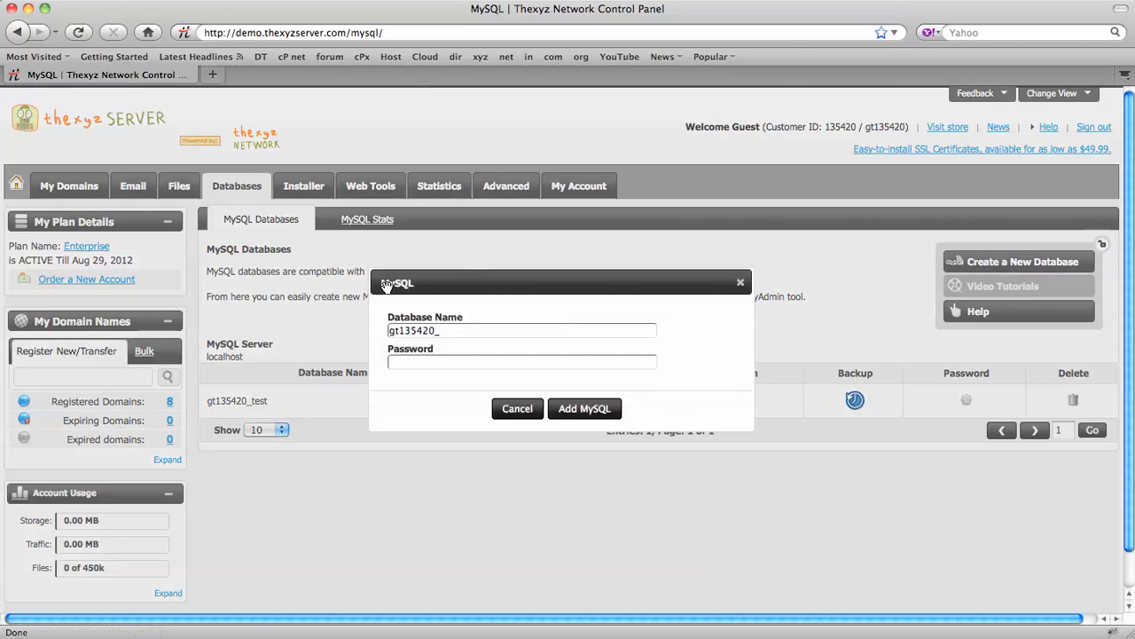
text(user)
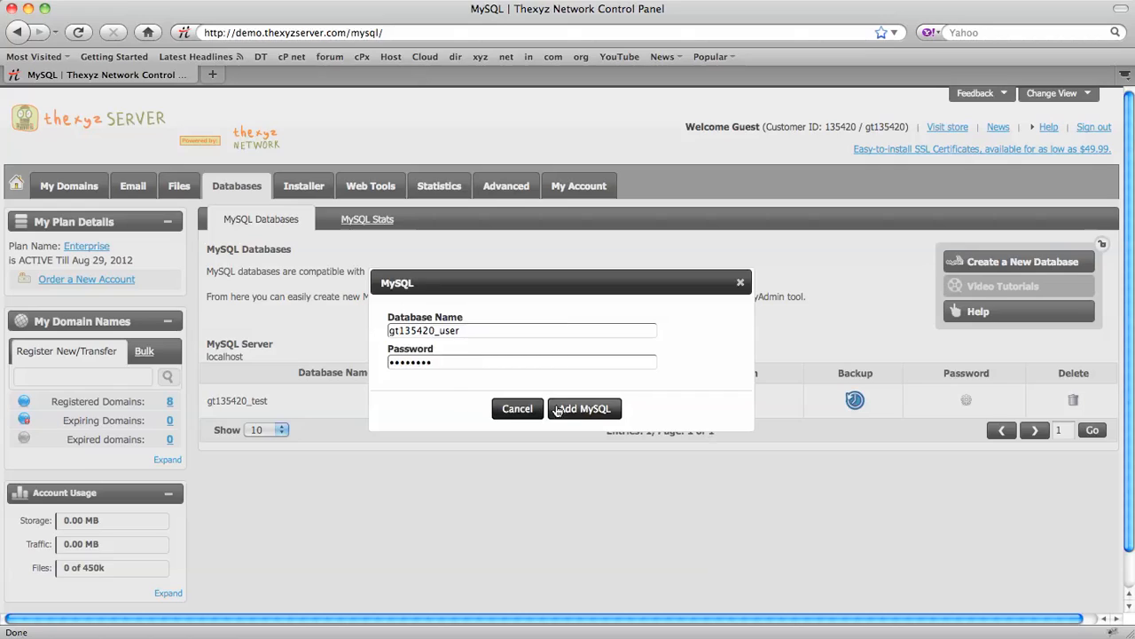
click(583, 408)
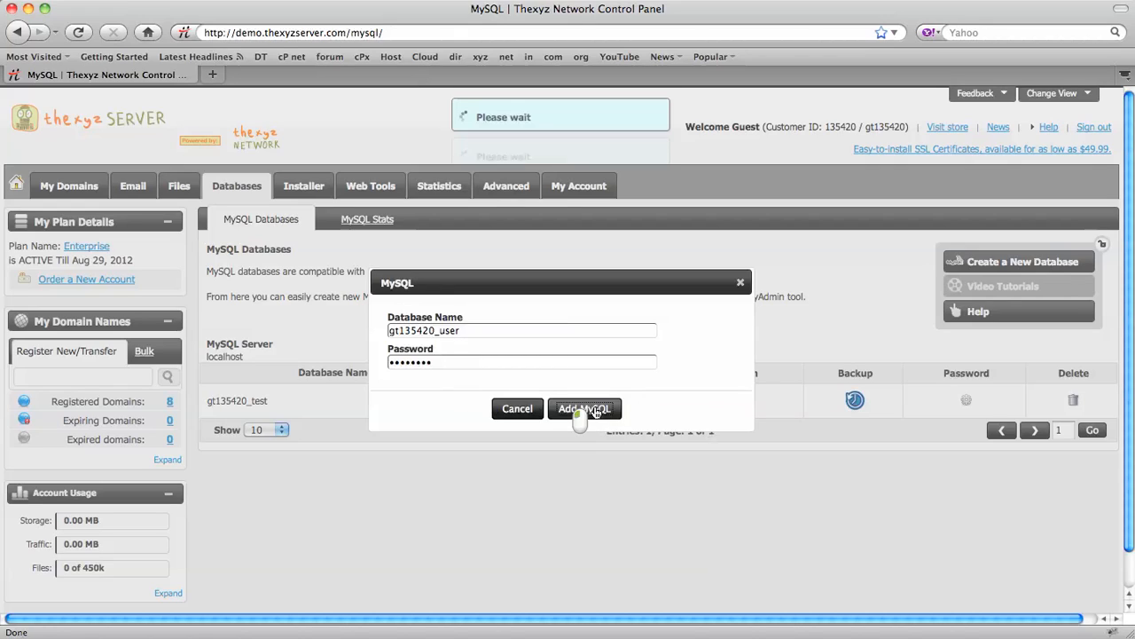
click(585, 409)
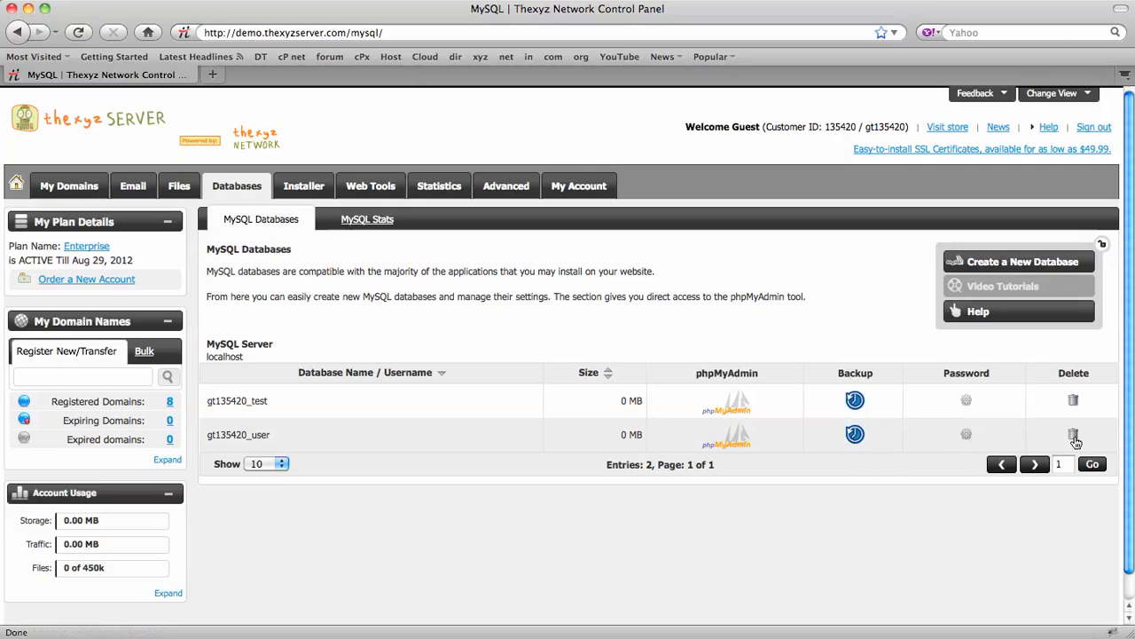
mouse_move(346, 484)
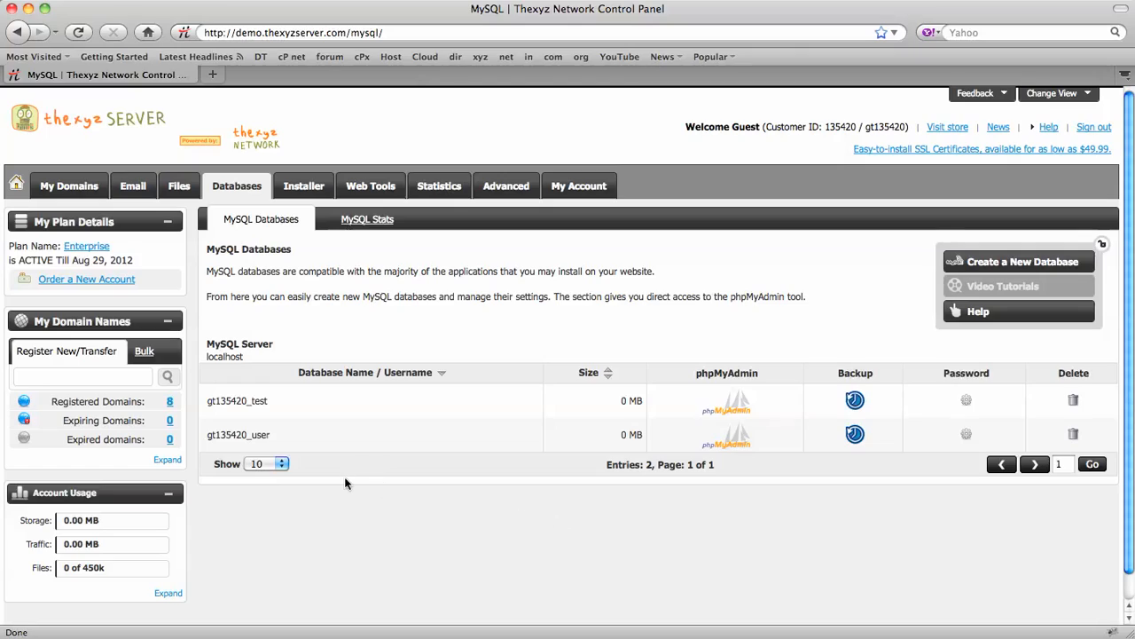